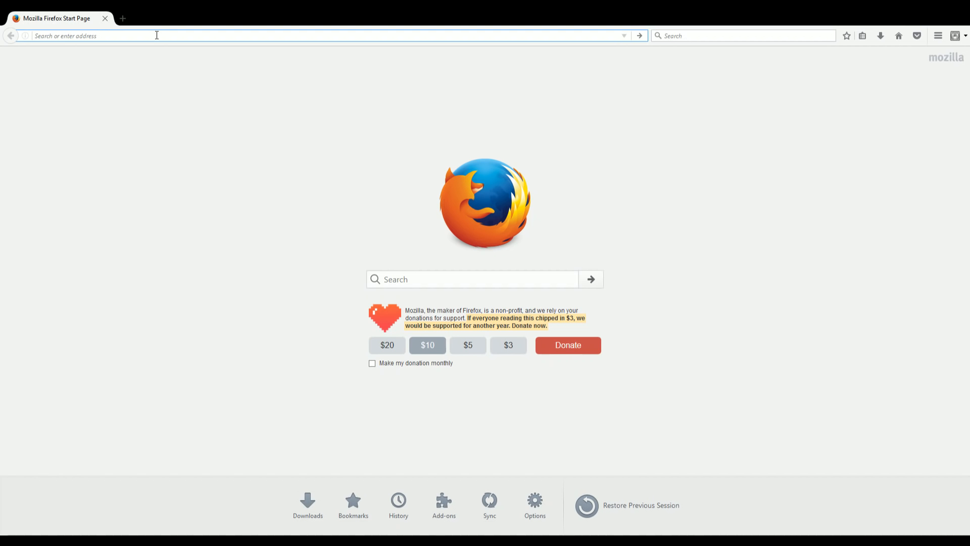
Load the router login page at 192.168.1.1 and begin entering the admin password.
text(192.168.1.1/)
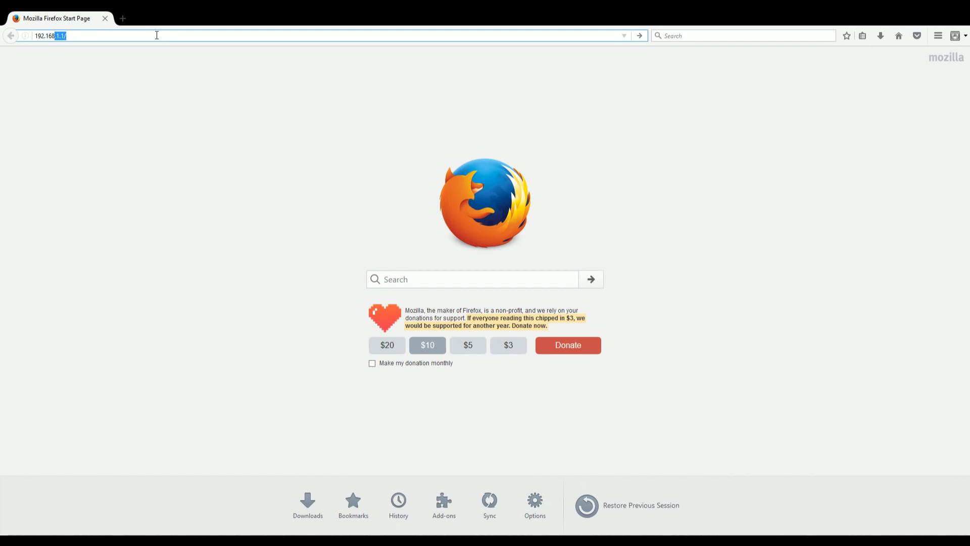
key(Return)
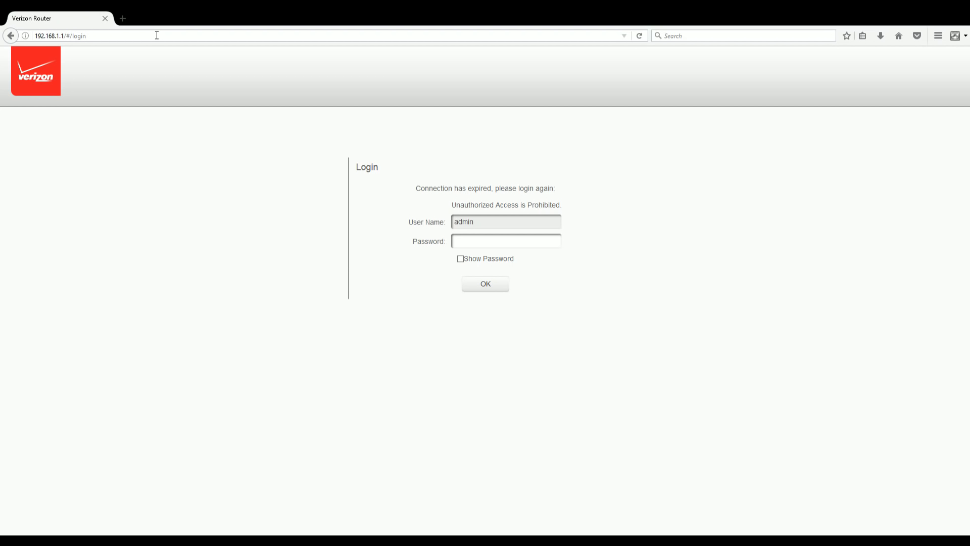
click(505, 241)
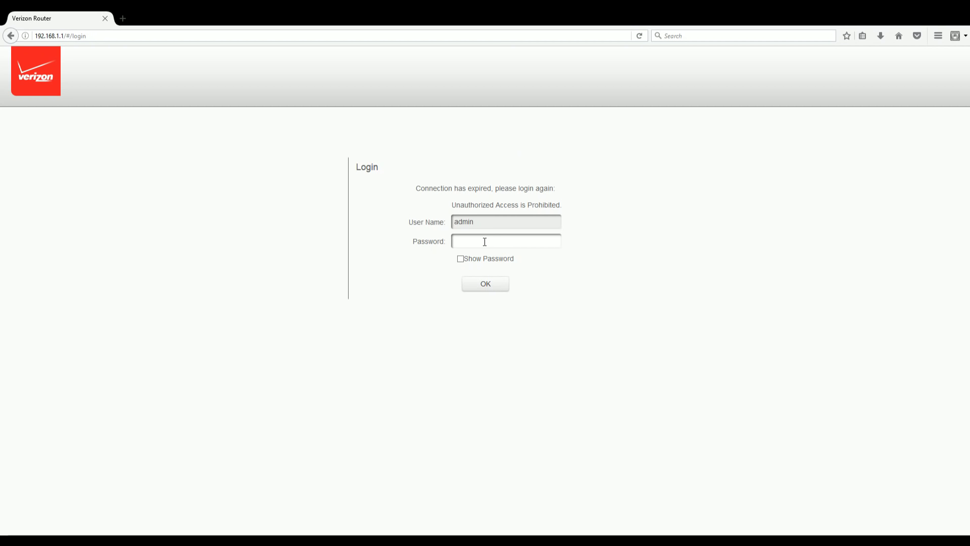
mouse_move(393, 185)
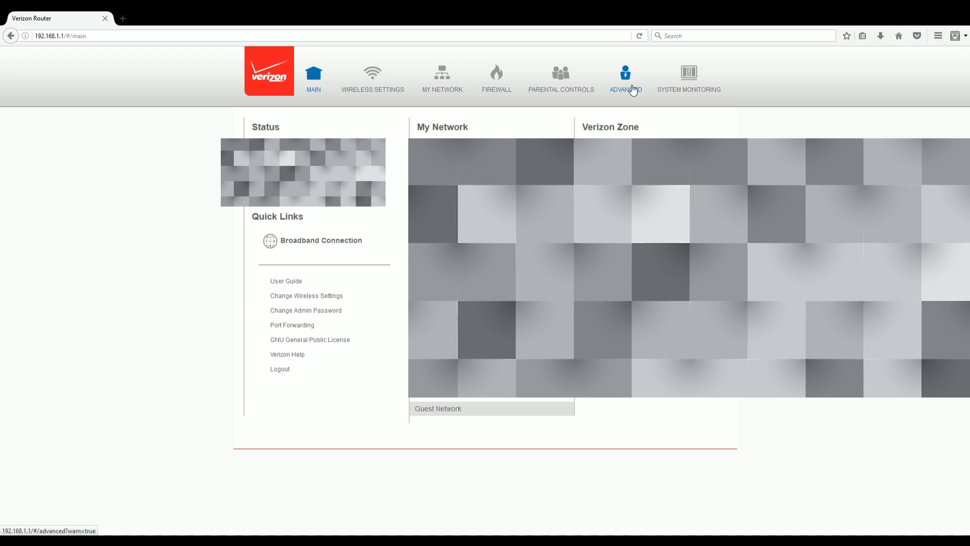
Accept the Advanced warning and show the DHCP Connections list under IP Address Distribution.
click(624, 74)
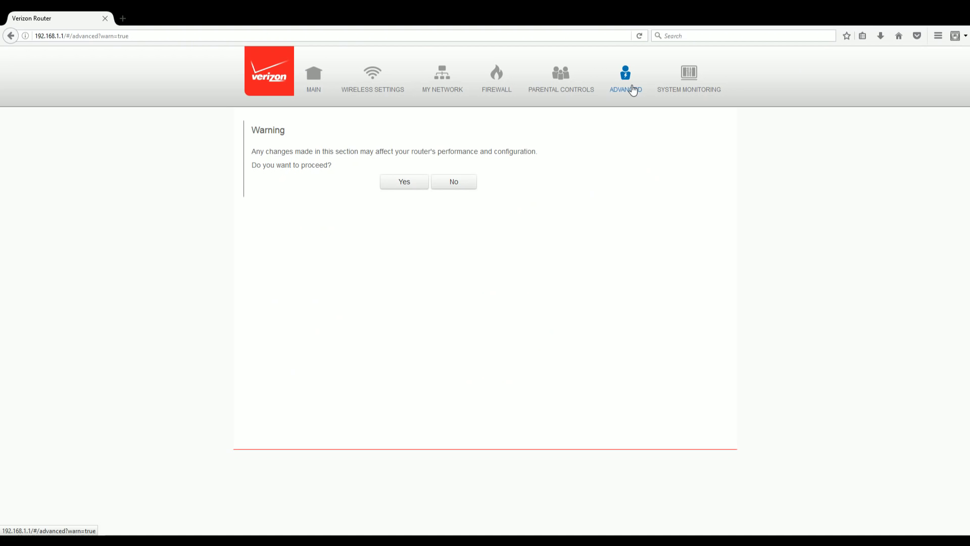
click(403, 181)
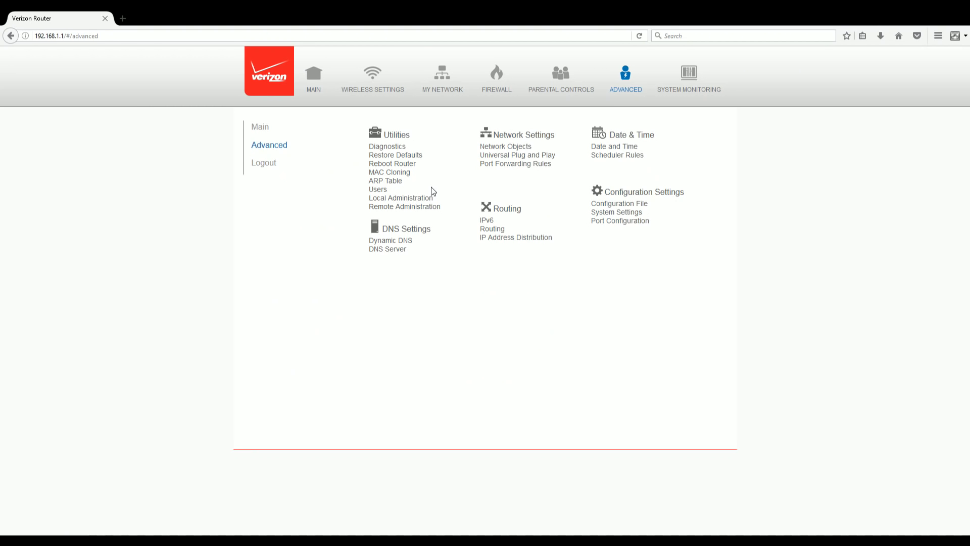
mouse_move(525, 205)
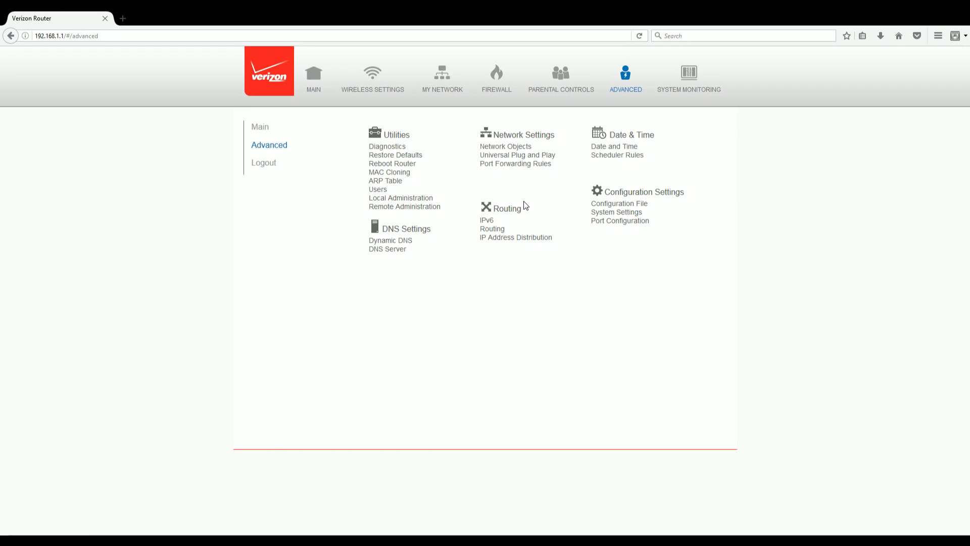
click(515, 236)
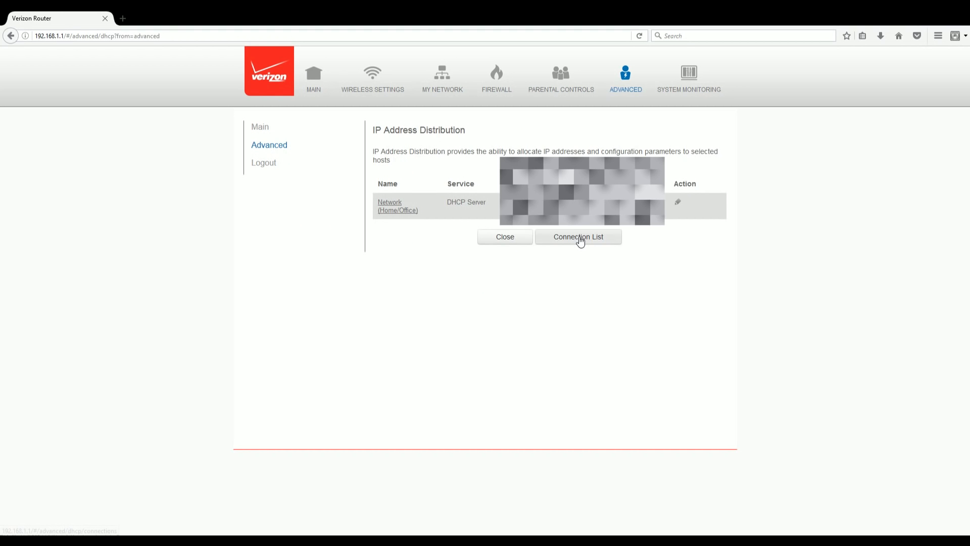
click(577, 236)
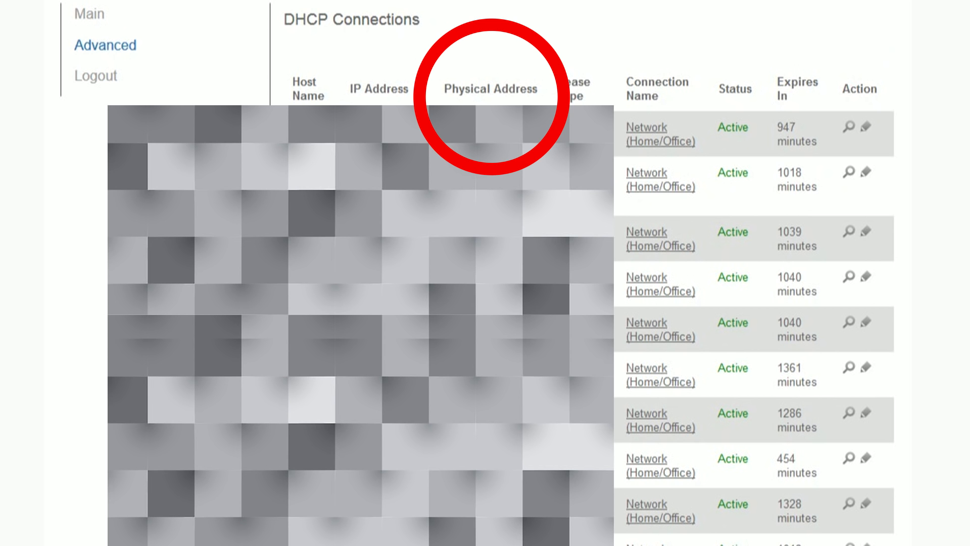
Scroll the DHCP Connections list down to reach the MYPS4 entry's settings.
scroll(down, 3)
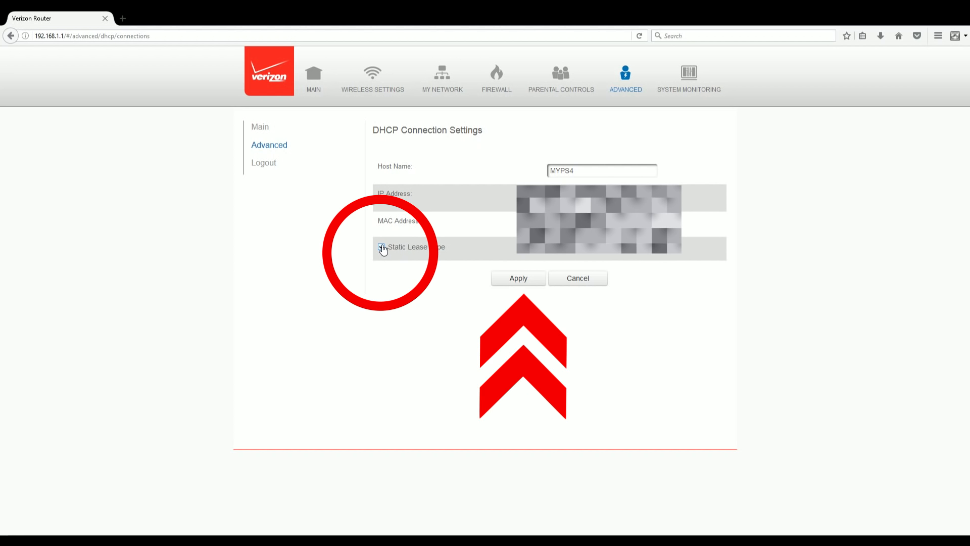
Scroll down the MYPS4 connection settings toward the Static Lease option and Apply.
scroll(down, 3)
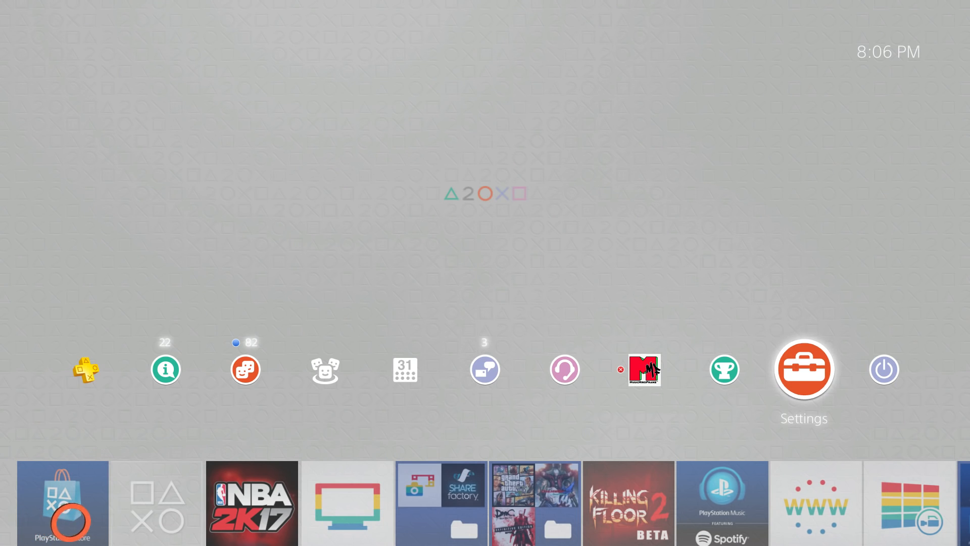
Run Test Internet Connection from PS4 Settings, confirm NAT Type 2, and return to the Network menu.
click(803, 370)
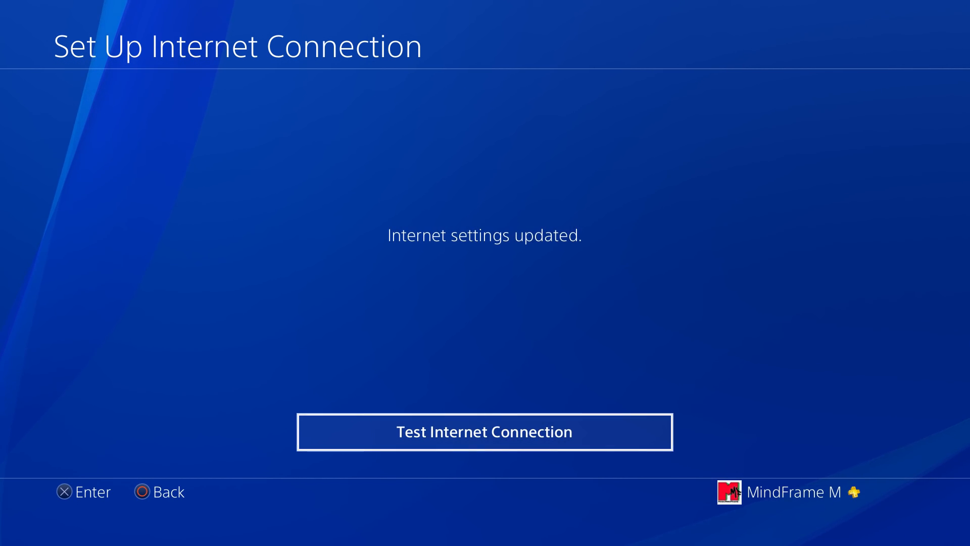
click(484, 432)
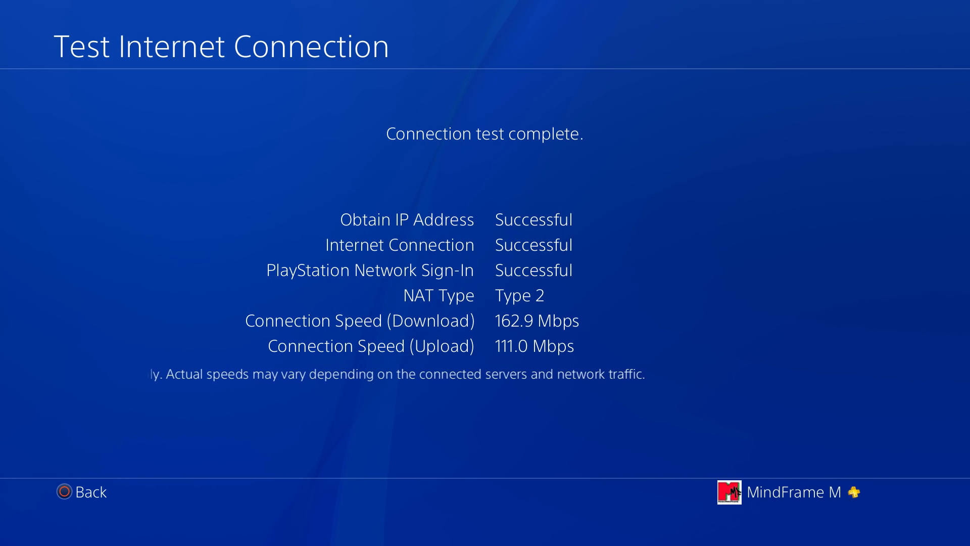
click(90, 492)
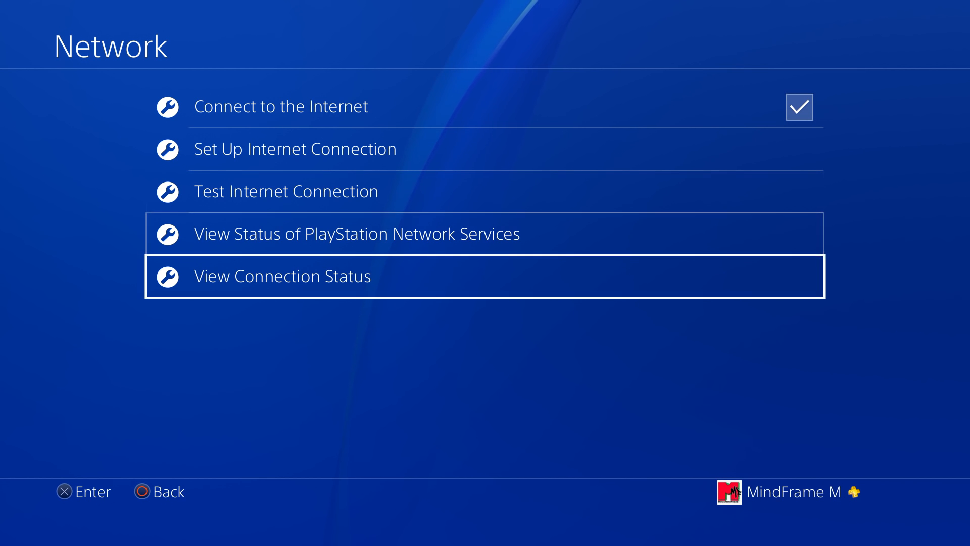